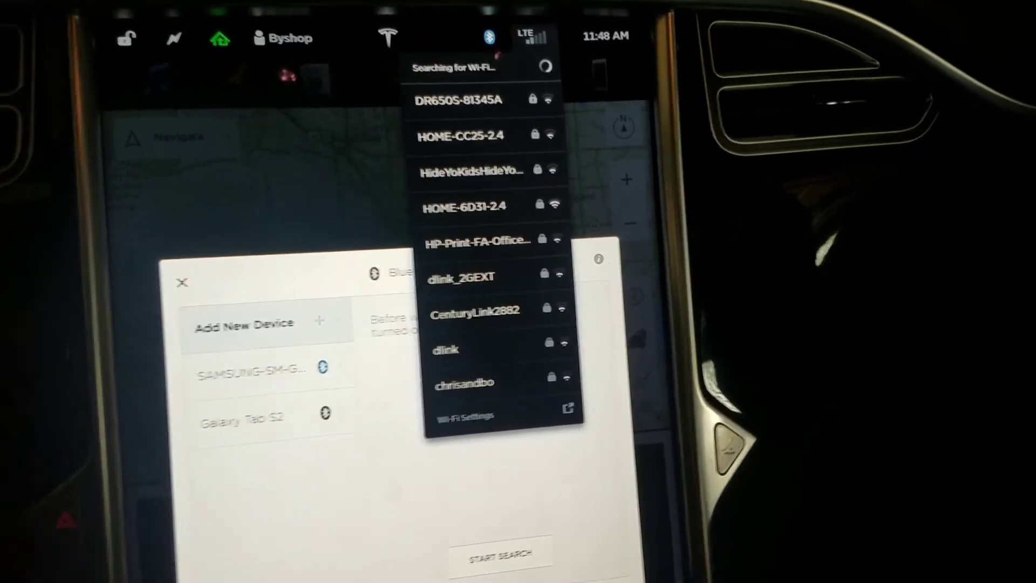
- Select the HOME-CC25-2.4 network from the Wi-Fi list so the car begins connecting
left_click(555, 189)
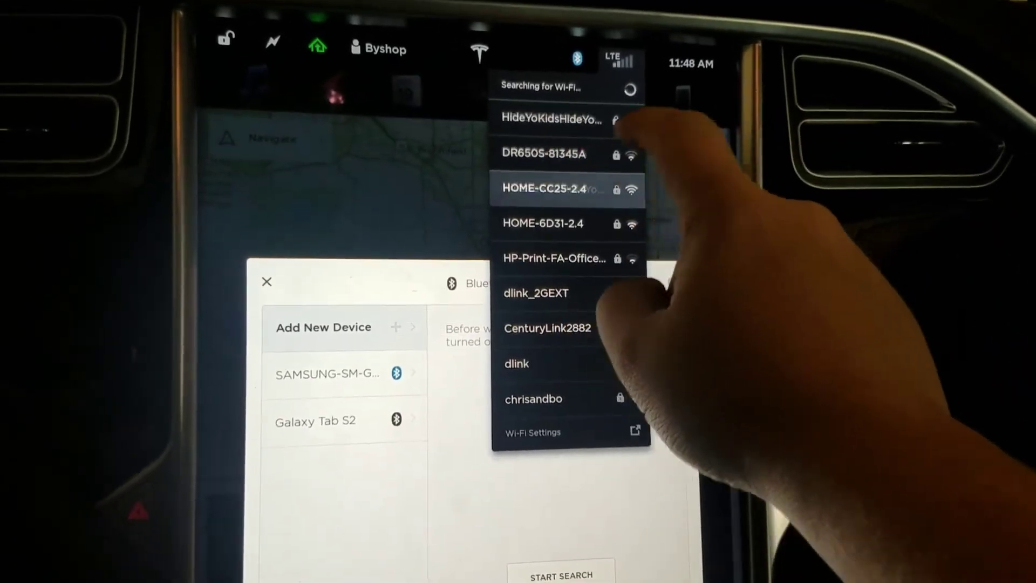
left_click(553, 119)
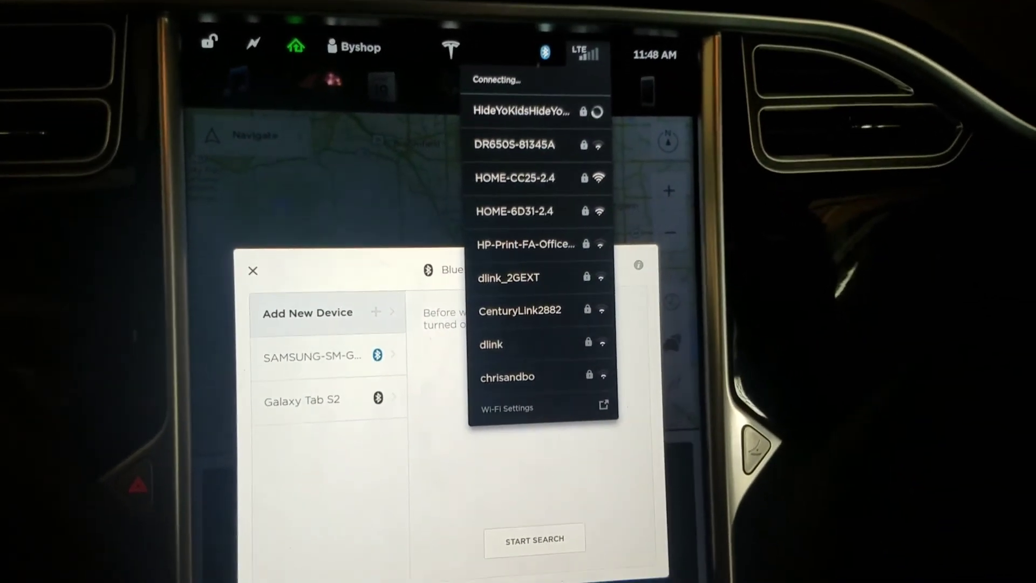